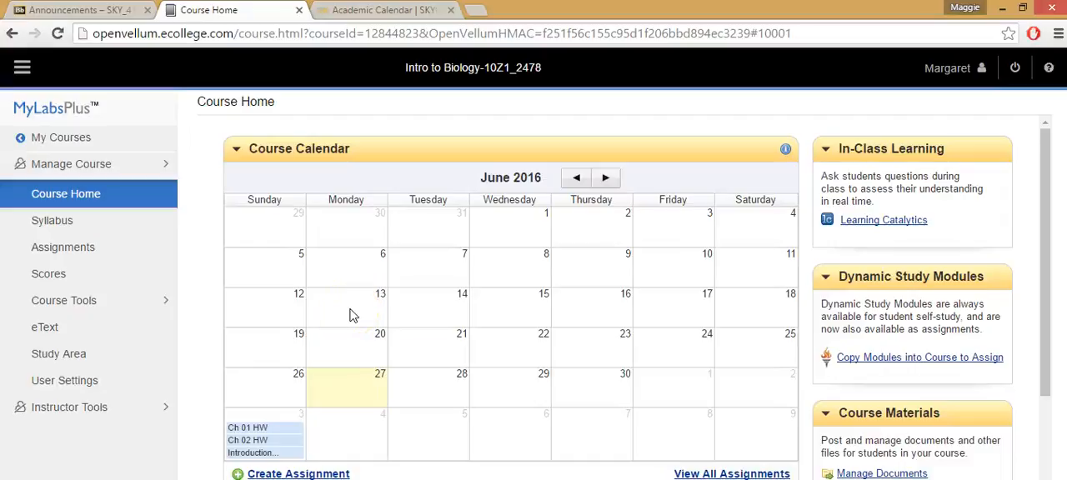
pyautogui.moveTo(435, 352)
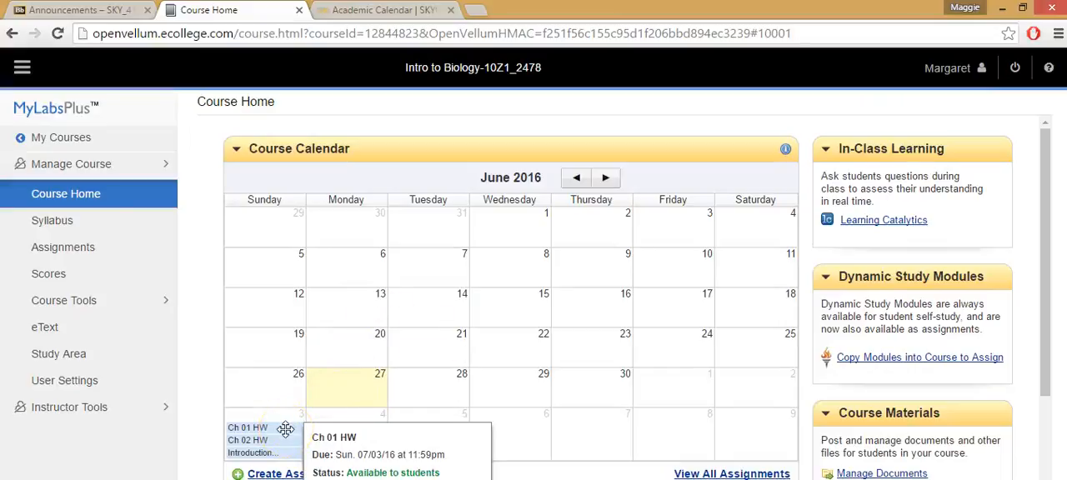
pyautogui.moveTo(552, 317)
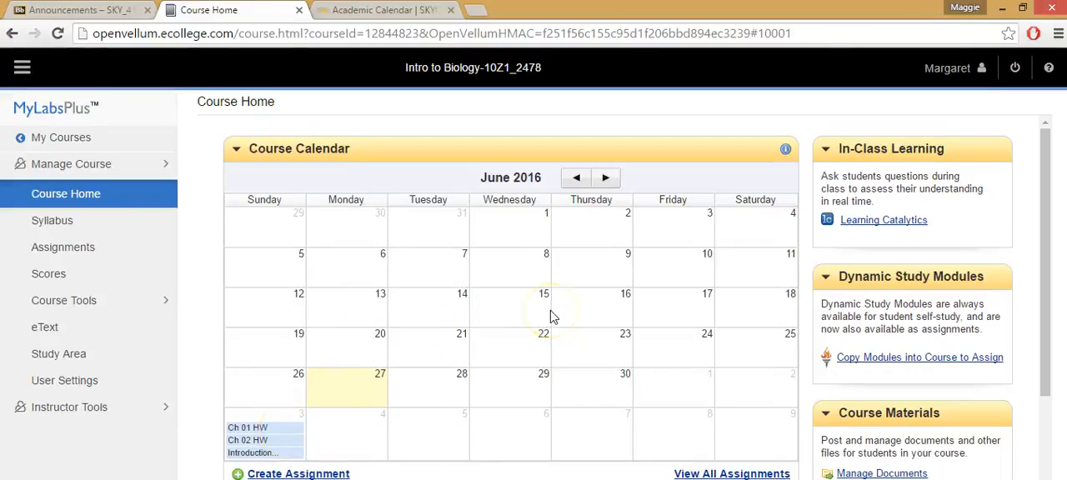
pyautogui.moveTo(330, 421)
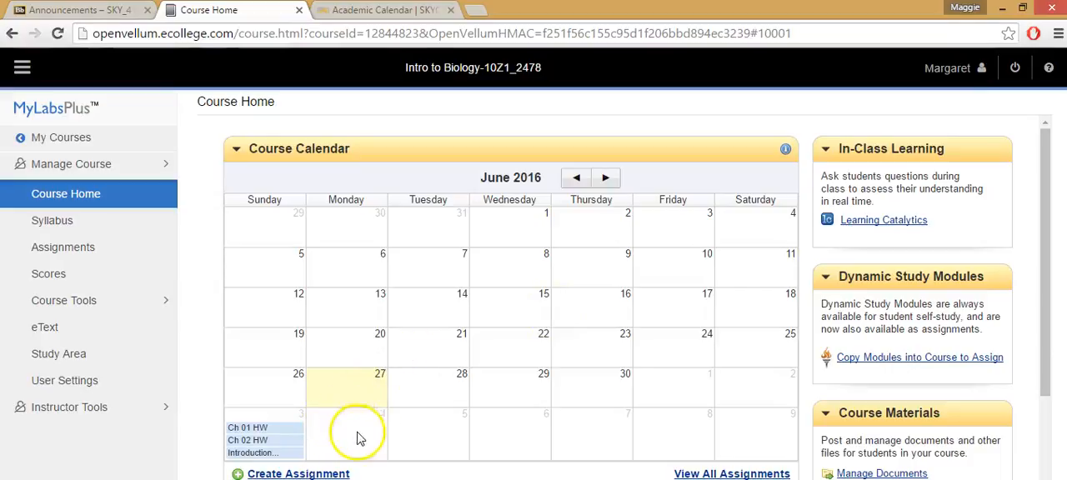
pyautogui.moveTo(428, 425)
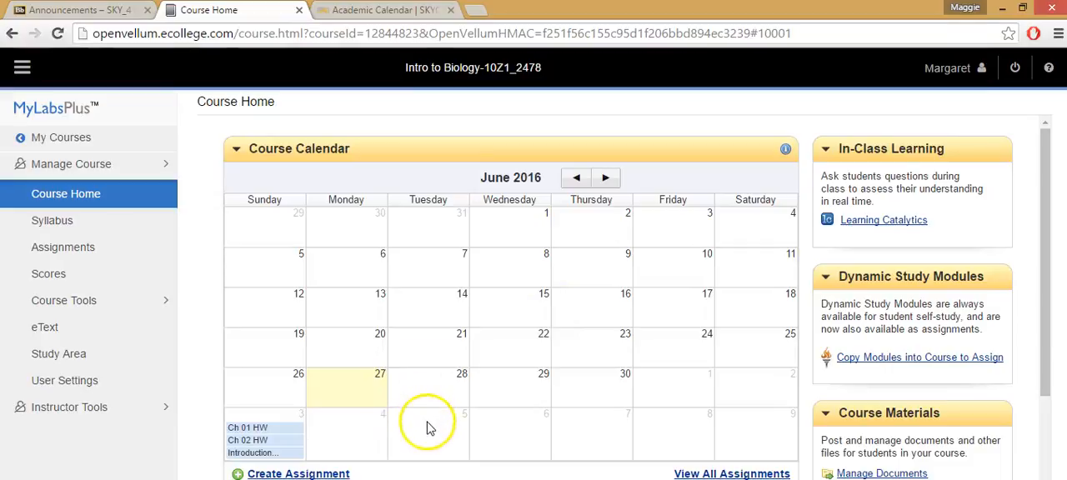
pyautogui.moveTo(511, 426)
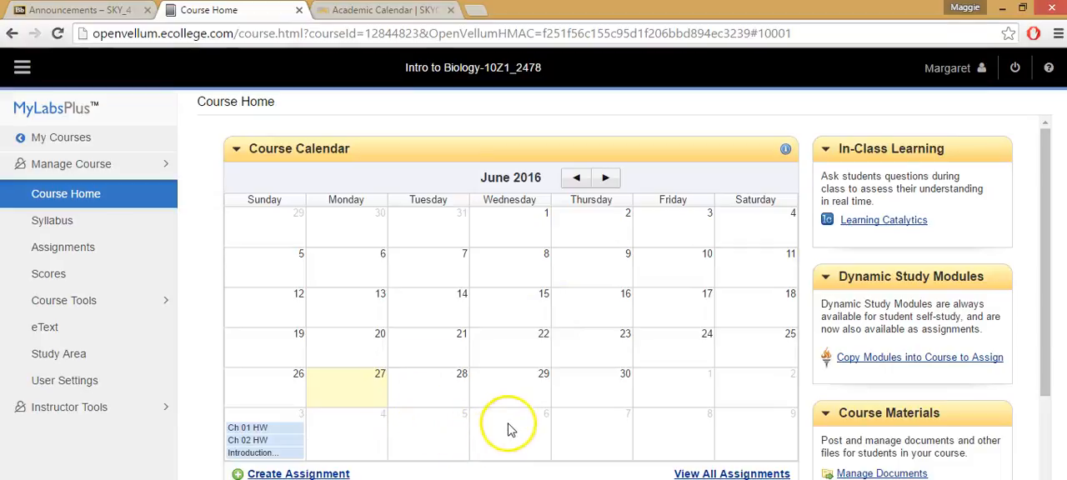
pyautogui.moveTo(666, 442)
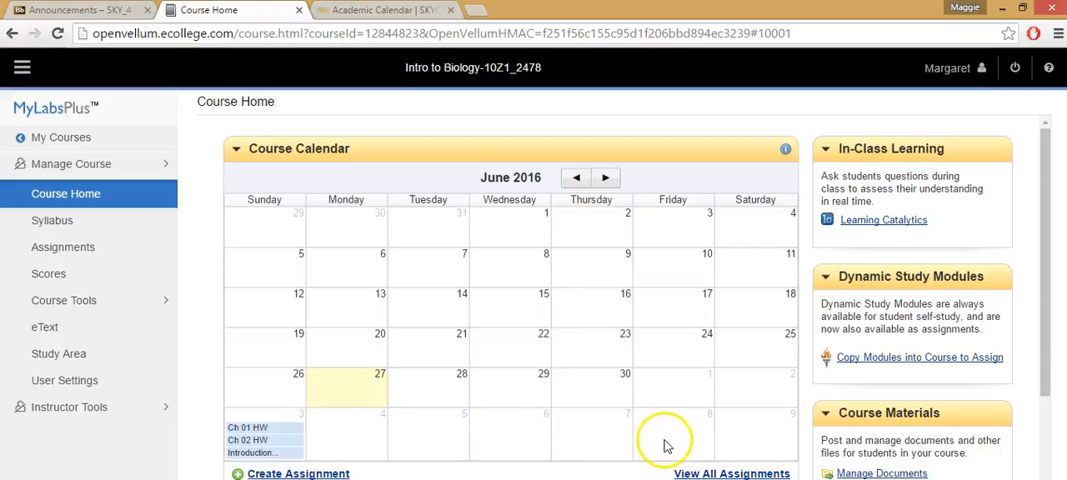
pyautogui.moveTo(665, 445)
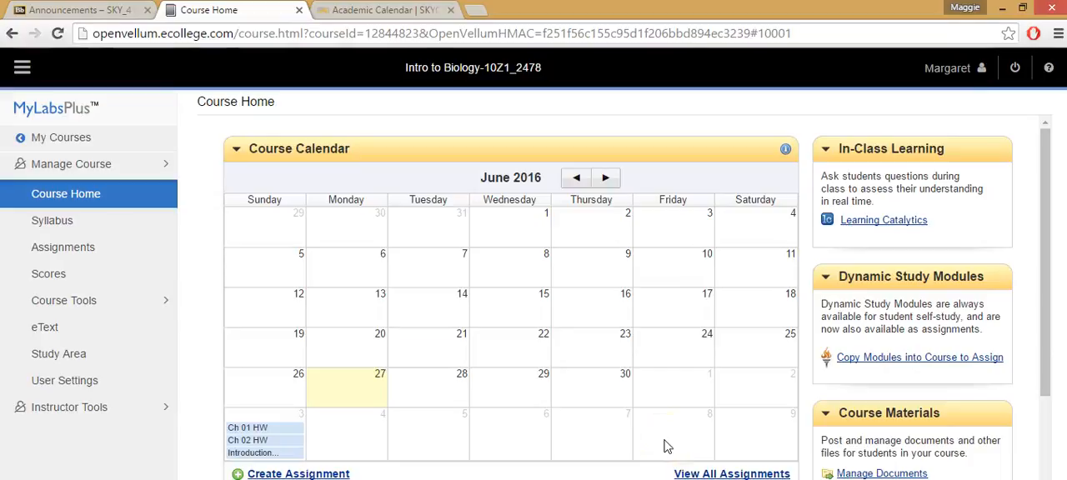
pyautogui.moveTo(384, 10)
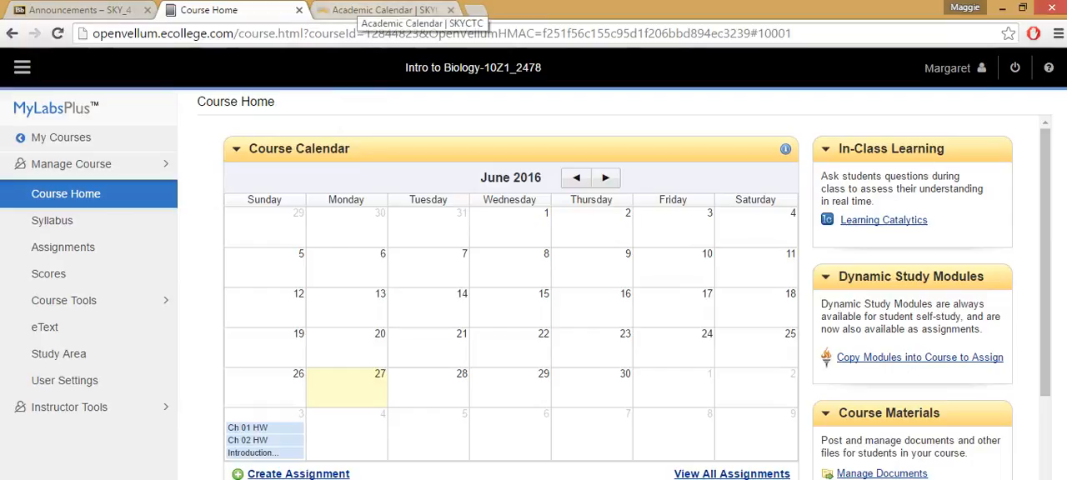
# - Switch to the Academic Calendar | SKYCTC tab showing the Summer 2016 academic calendar
pyautogui.click(396, 9)
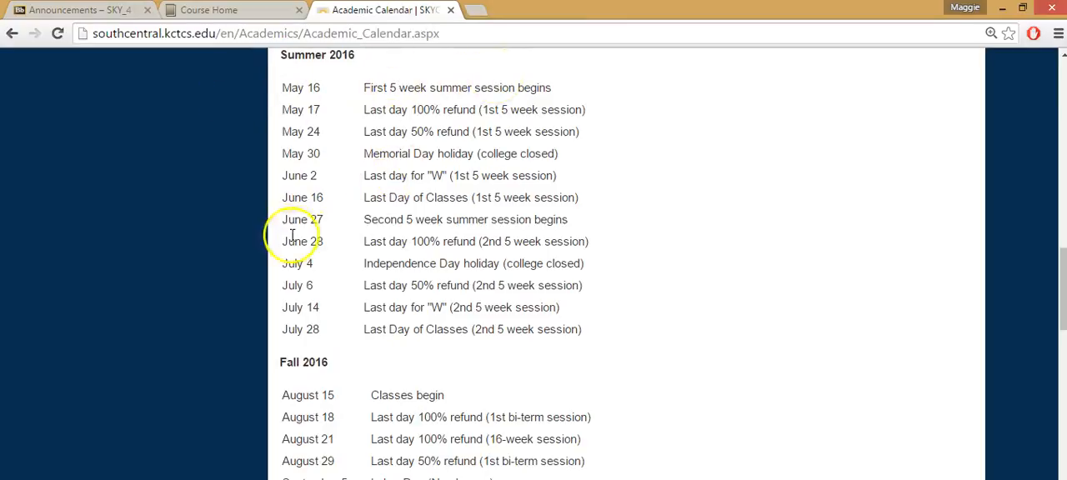
pyautogui.moveTo(427, 220)
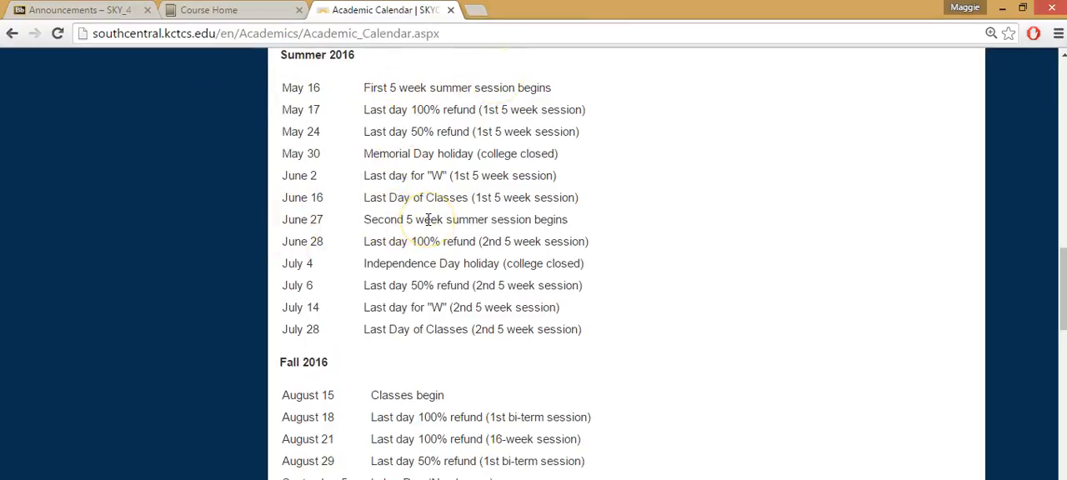
pyautogui.moveTo(581, 243)
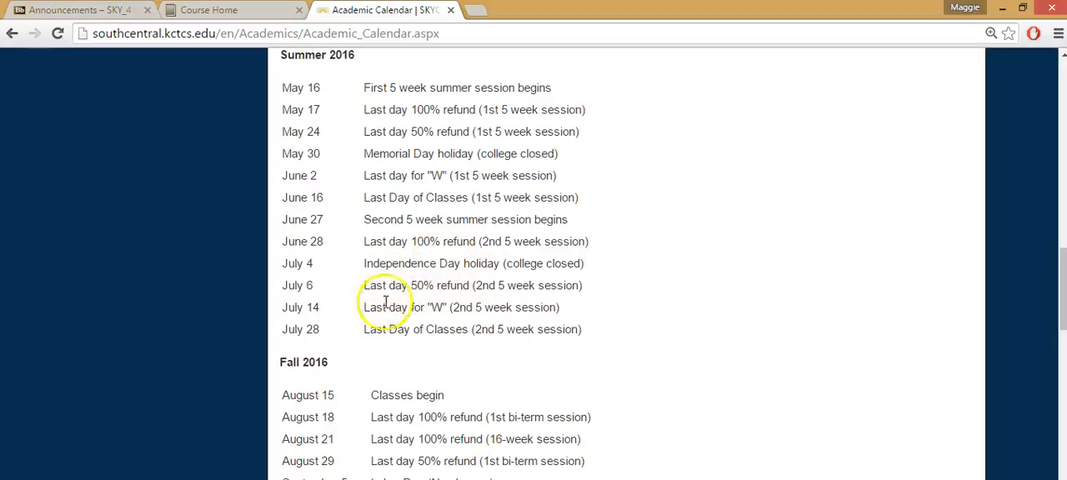
pyautogui.moveTo(744, 304)
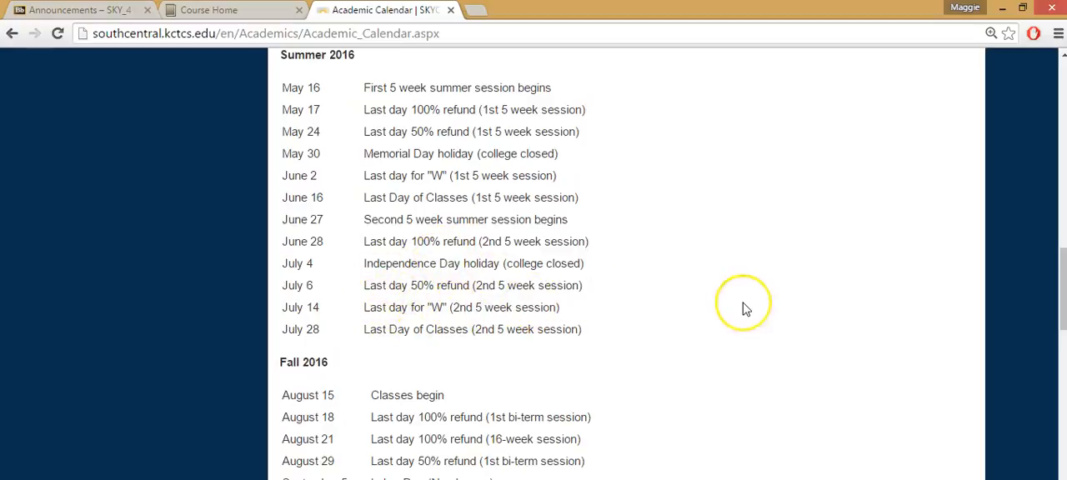
pyautogui.moveTo(746, 310)
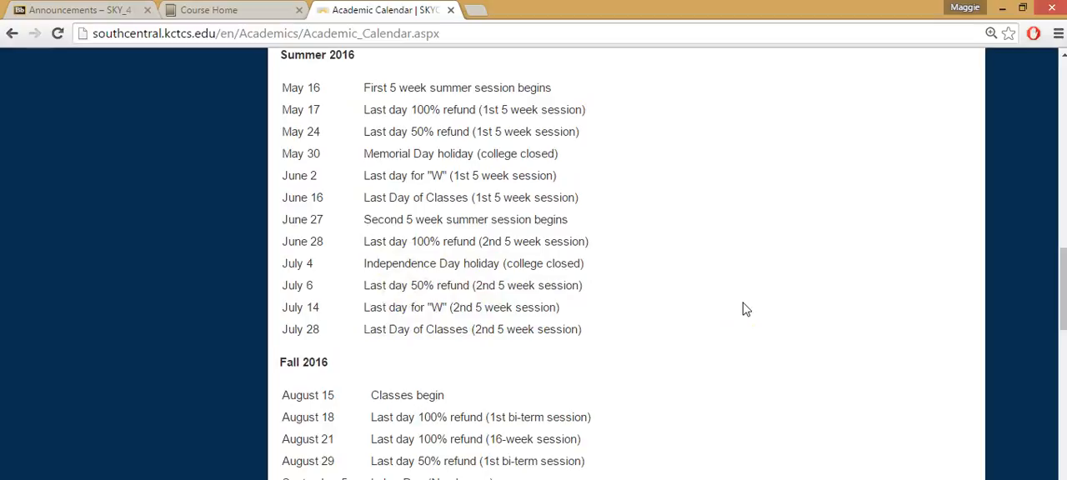